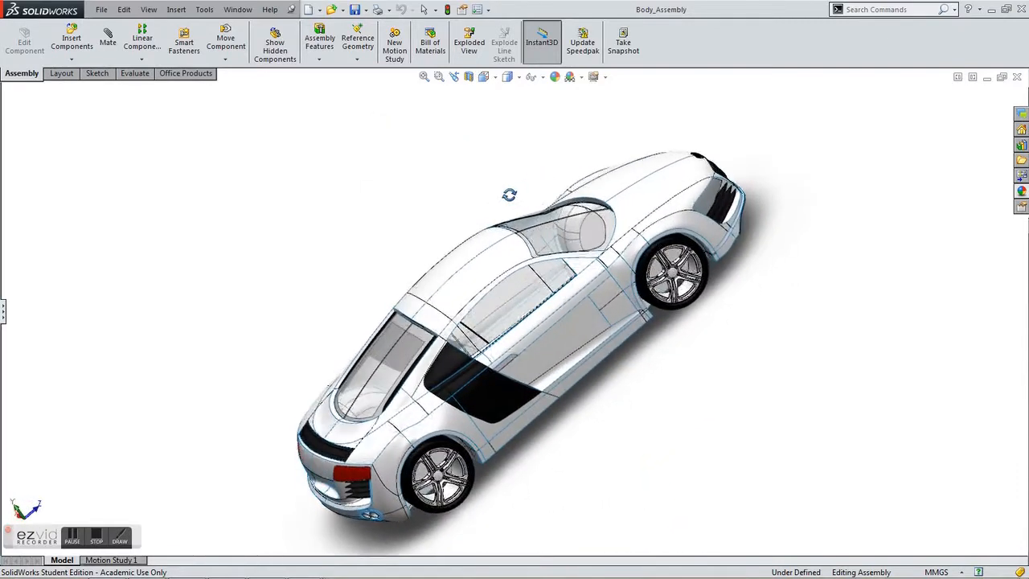
# Orbit the Audi R8 body assembly to view the front bumper and grille
pyautogui.moveTo(509, 195); pyautogui.dragTo(410, 295)
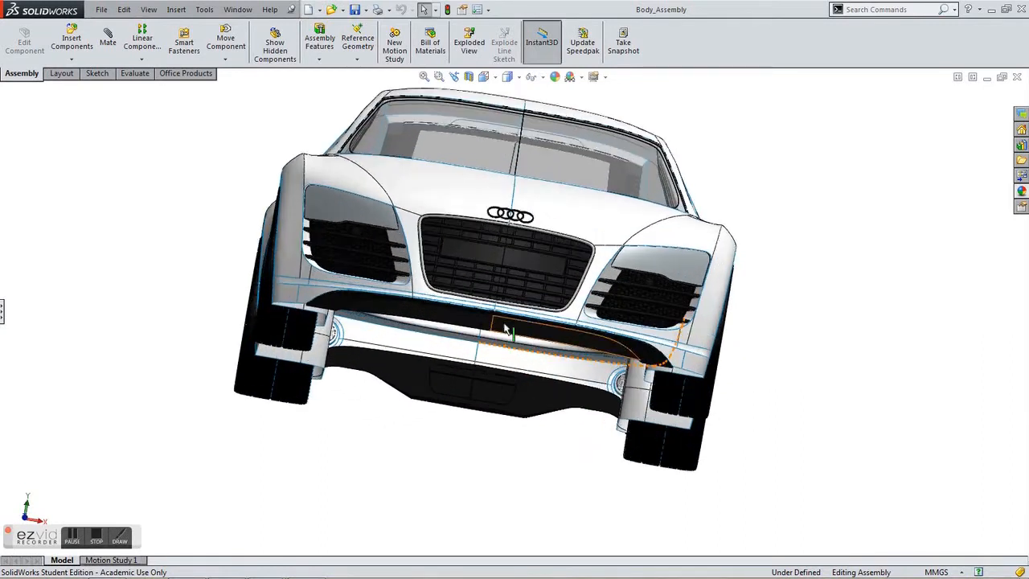
# Zoom in on the Front Bumper's von Mises stress results, minimum safety factor 2.26
pyautogui.scroll(3)
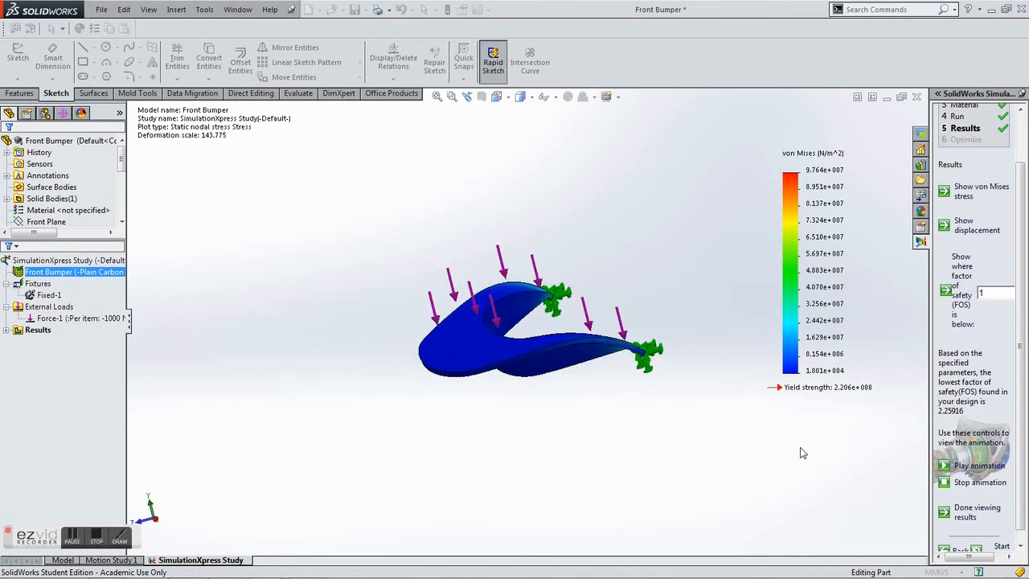
# Switch the bumper results to the displacement plot, maximum deformation about 1.05 mm
pyautogui.click(976, 226)
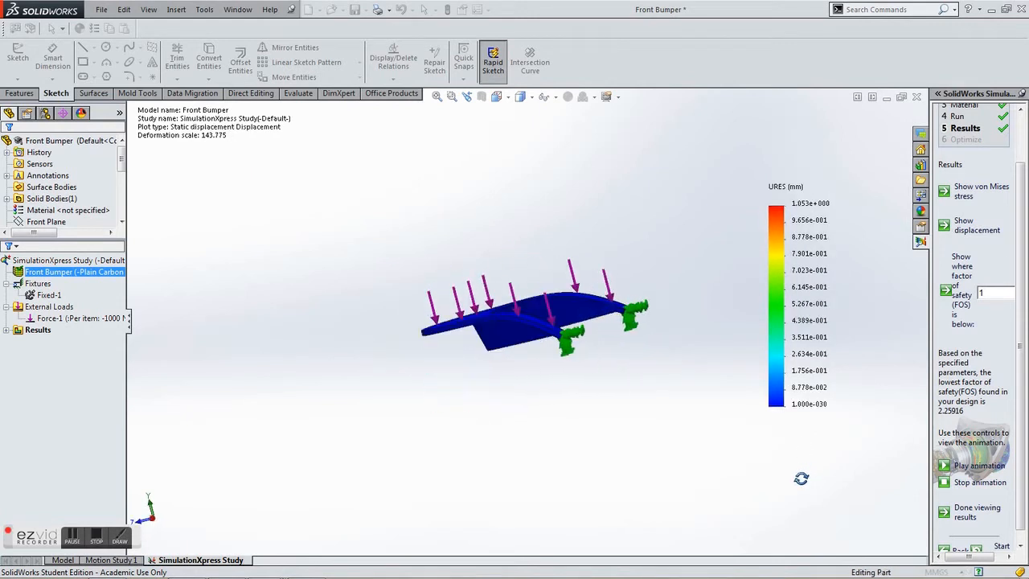